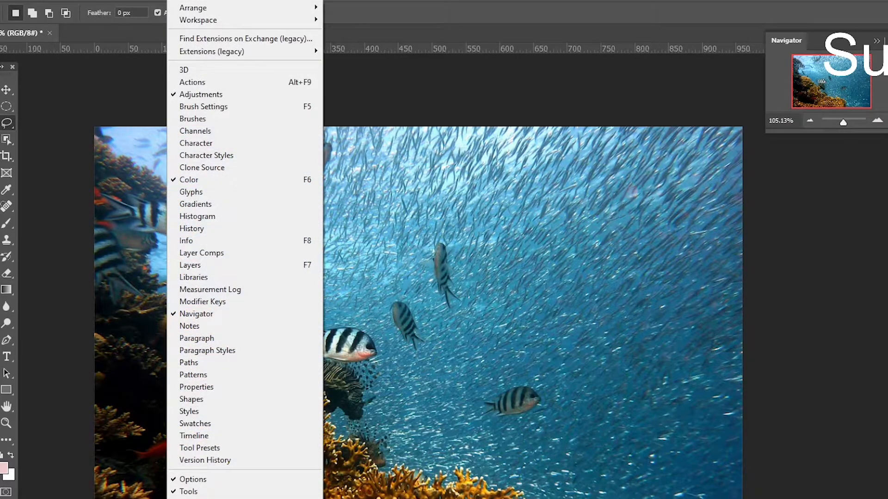
mouse_move(196, 314)
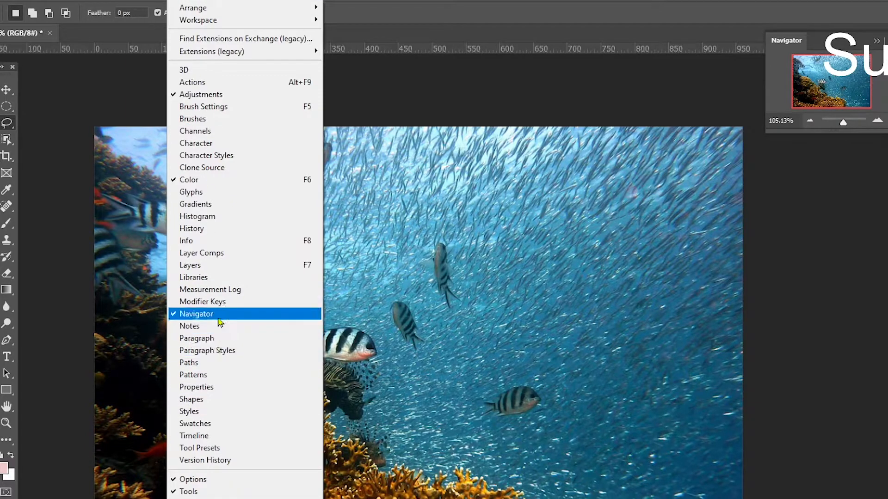
- Open the document Properties panel and scroll down toward Quick Actions
click(196, 314)
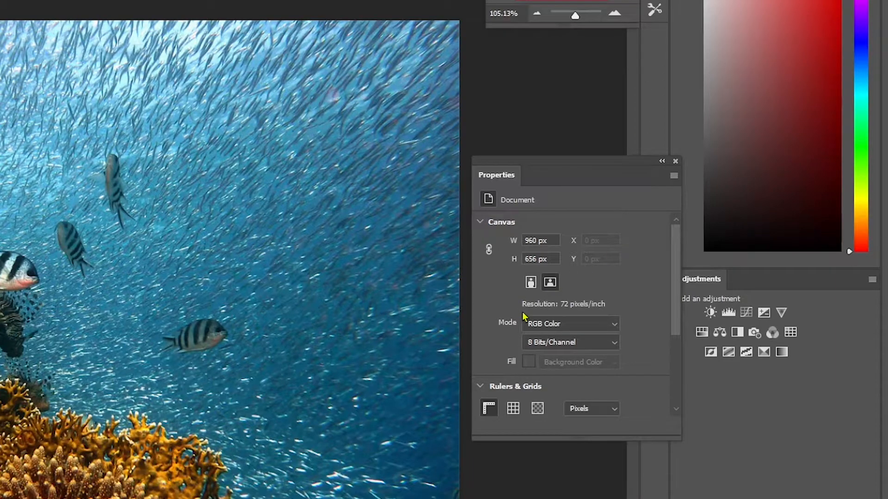
mouse_move(549, 313)
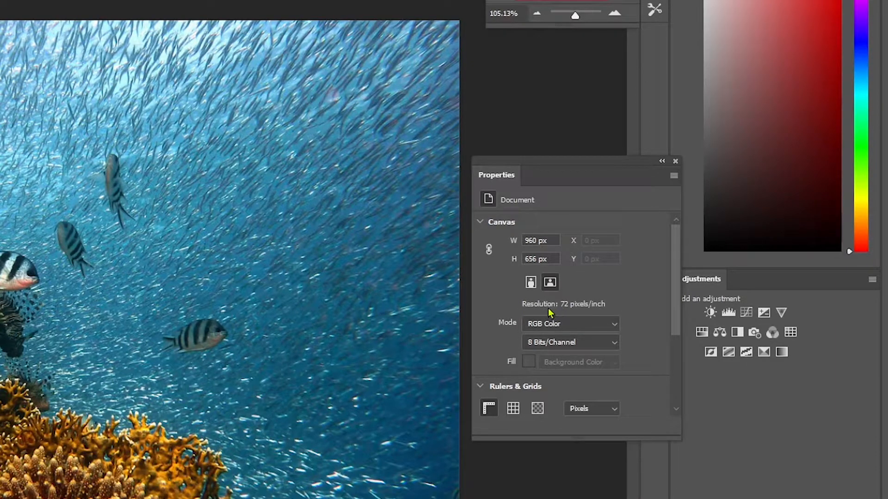
mouse_move(565, 309)
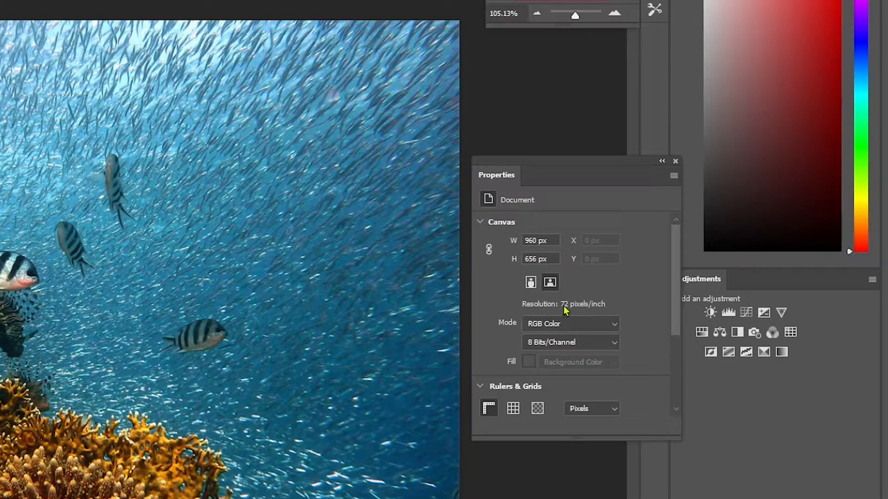
mouse_move(600, 314)
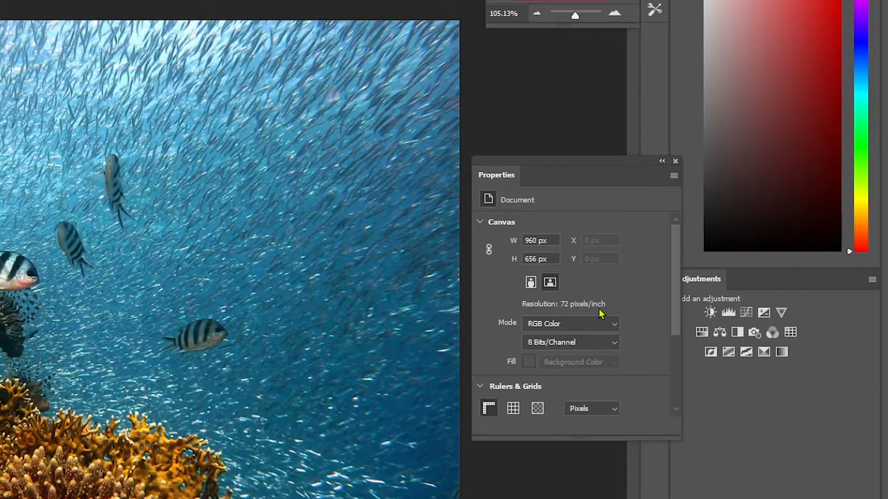
mouse_move(643, 302)
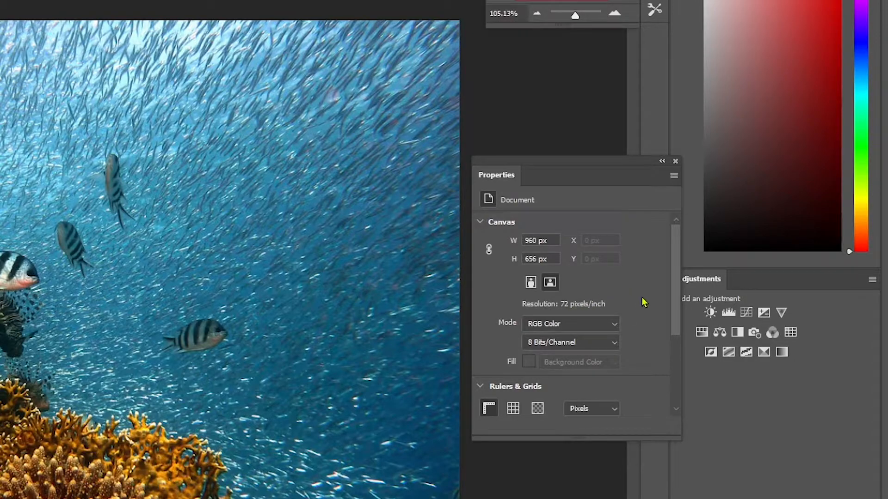
scroll(down, 3)
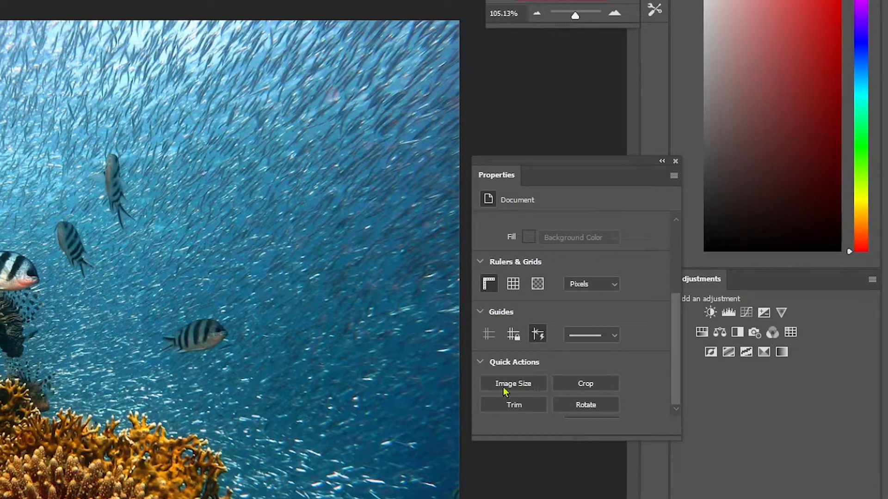
- In Image Size, set Resolution to 300 pixels/inch with Resample unchecked, keeping 960×656 px
click(511, 383)
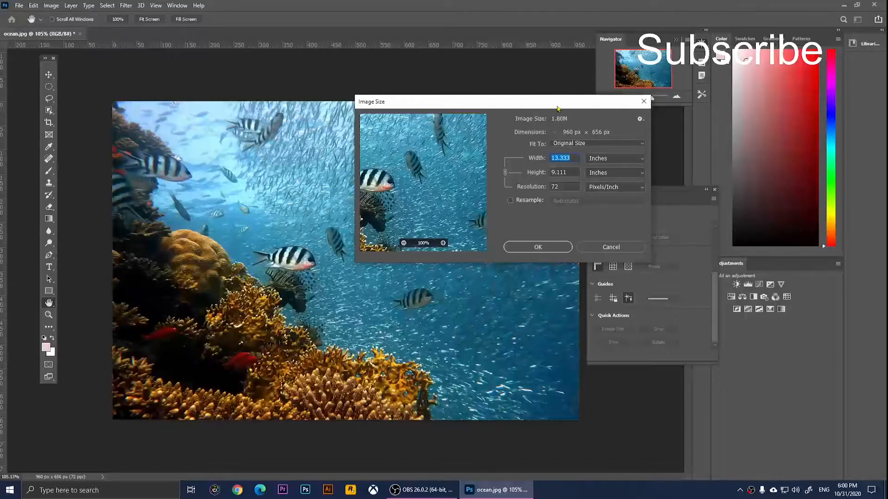
drag(500, 101, 473, 72)
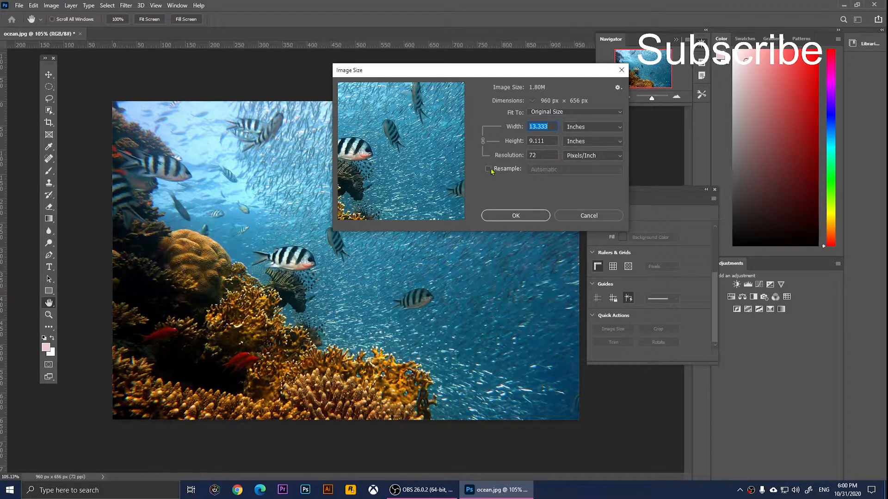
click(488, 168)
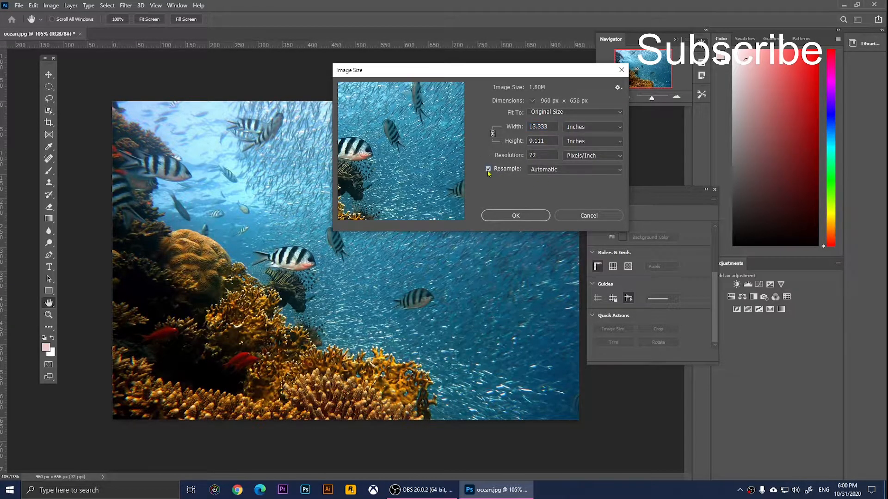
triple_click(541, 156)
text(300)
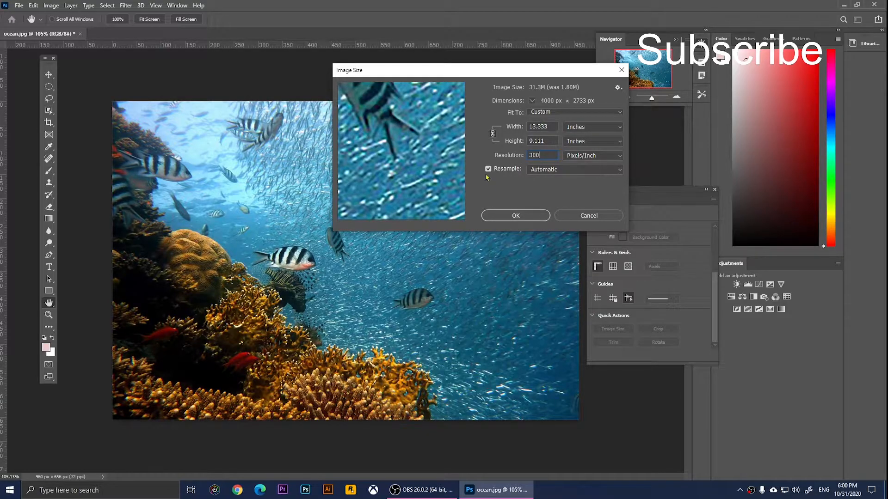
click(488, 168)
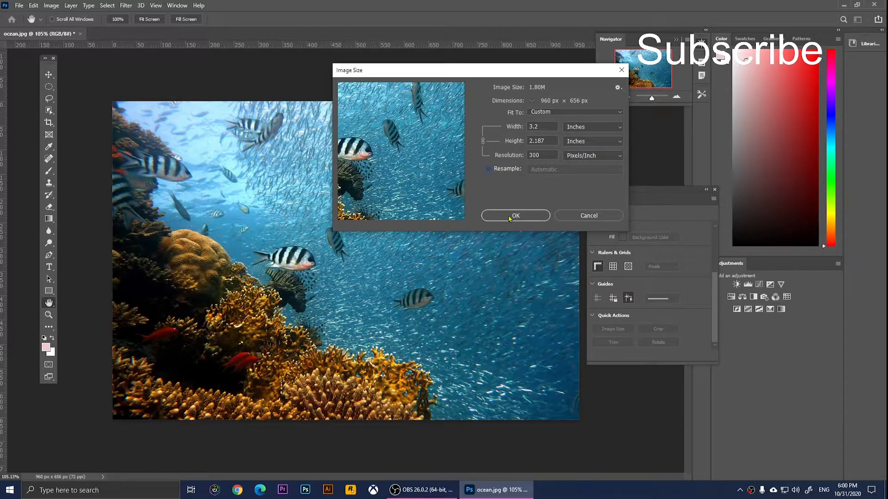
click(515, 216)
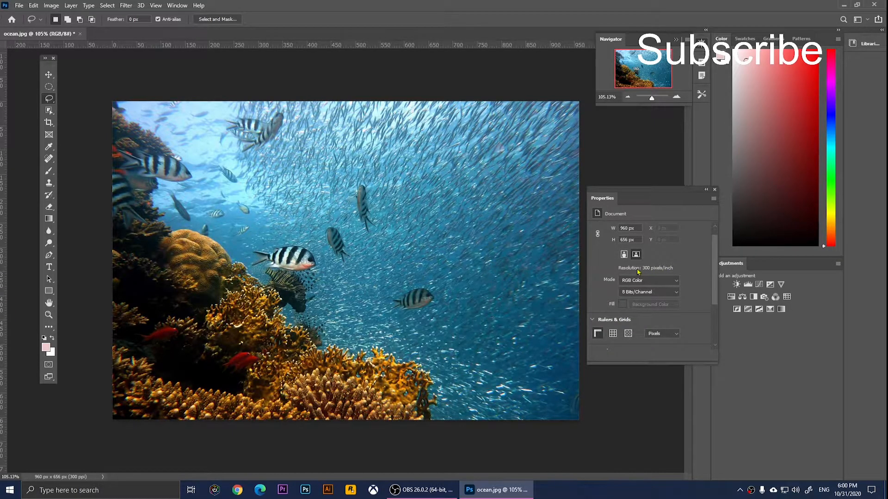
mouse_move(661, 272)
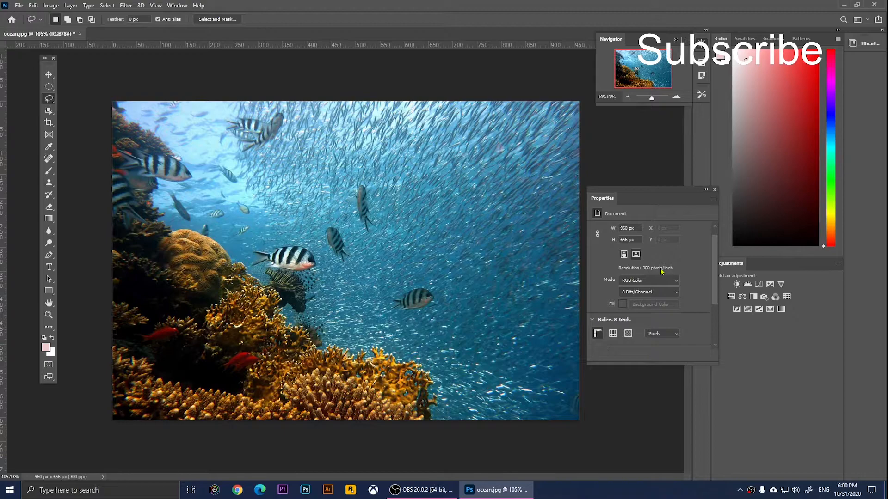
mouse_move(669, 272)
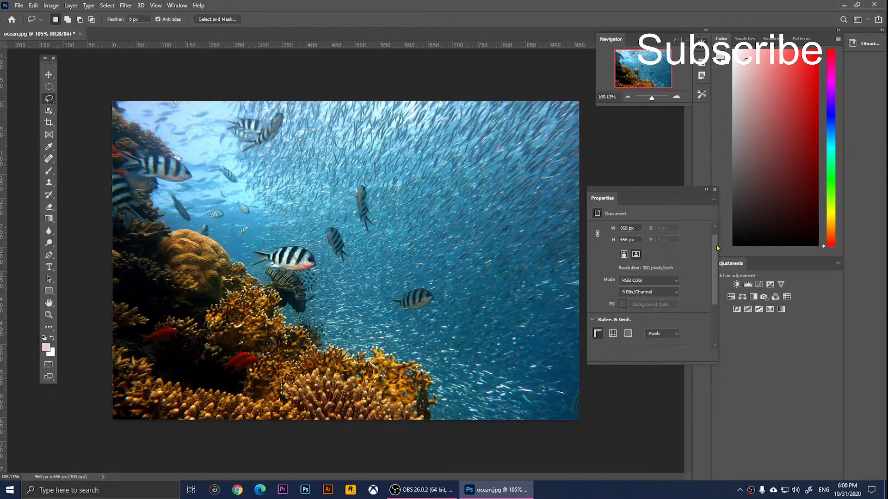
- Scroll the Properties panel down to reveal the Quick Actions section
scroll(down, 3)
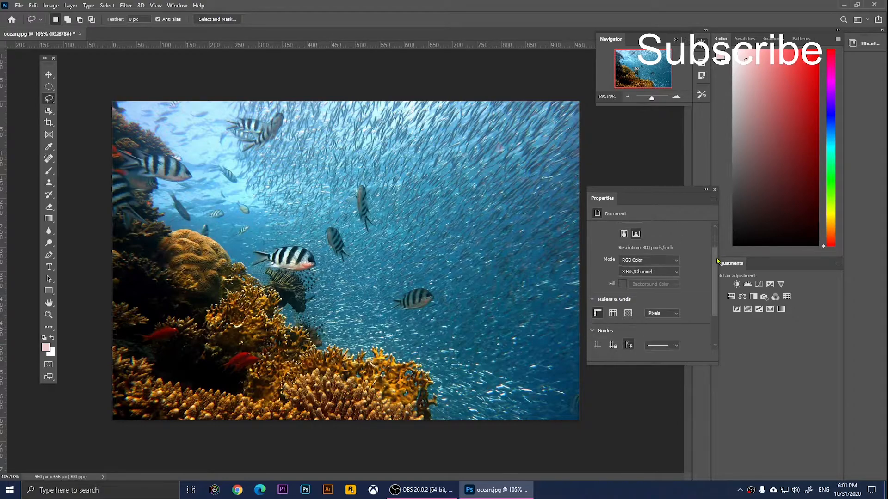
scroll(down, 3)
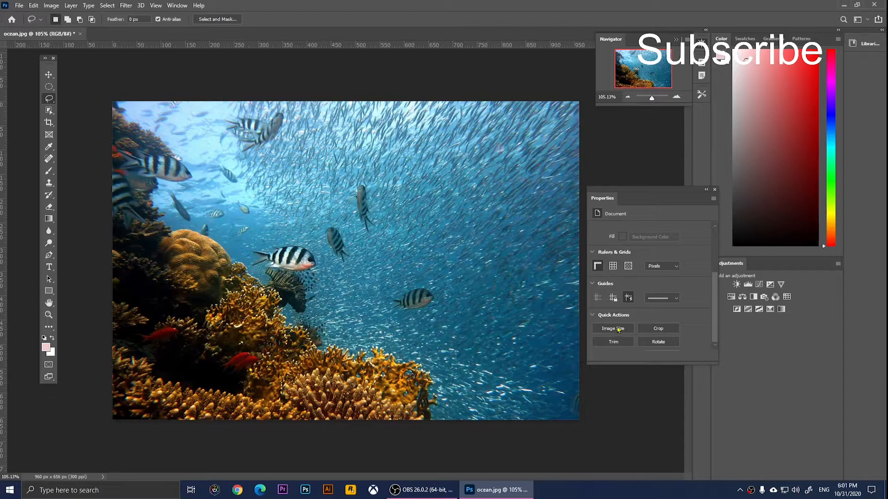
- In Image Size, change Resolution to 72 pixels/inch, unticking Resample before applying
click(613, 328)
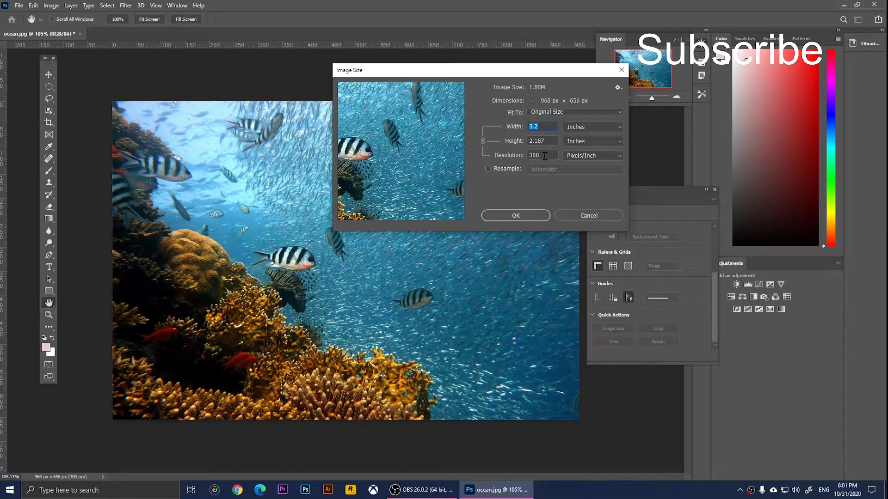
mouse_move(535, 155)
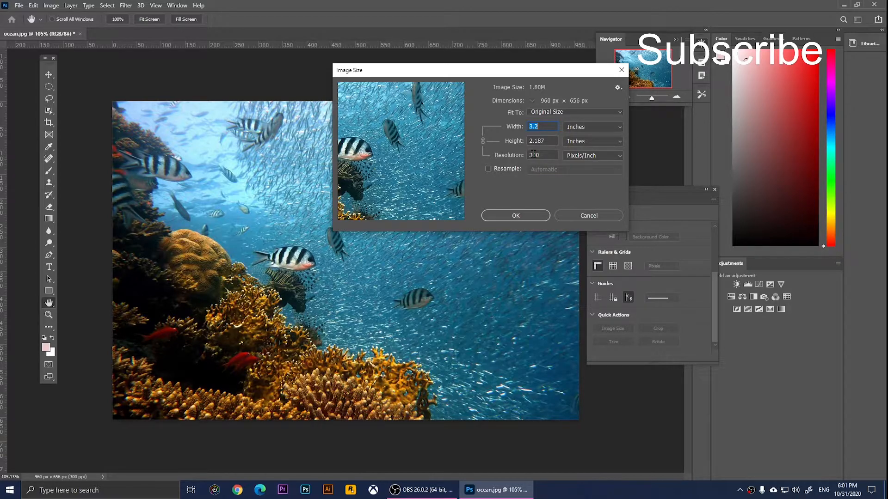
click(541, 156)
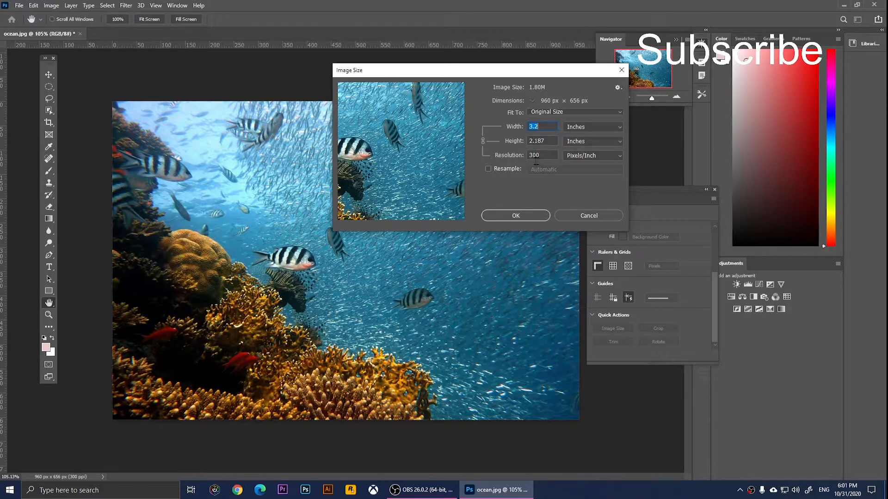
click(489, 169)
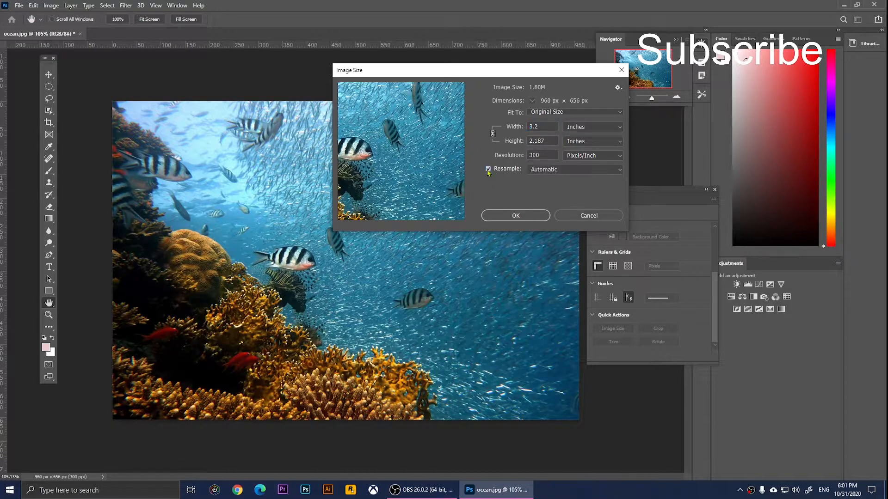
triple_click(533, 156)
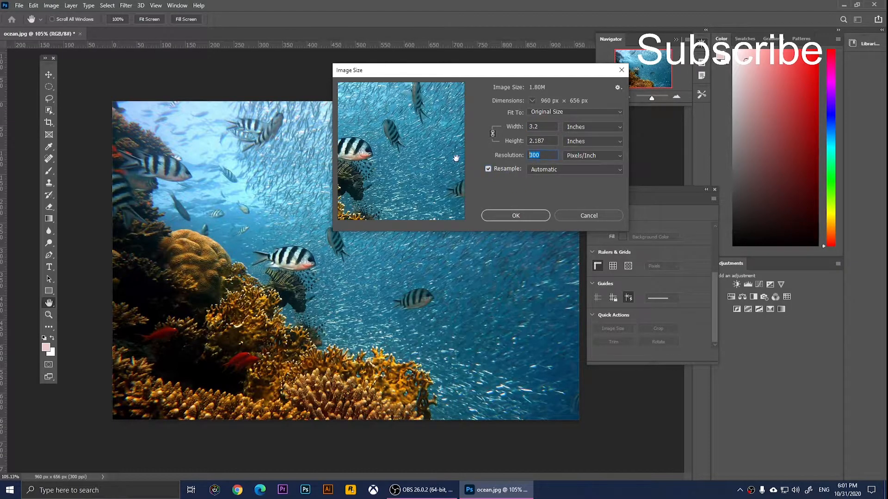
mouse_move(516, 195)
text(72)
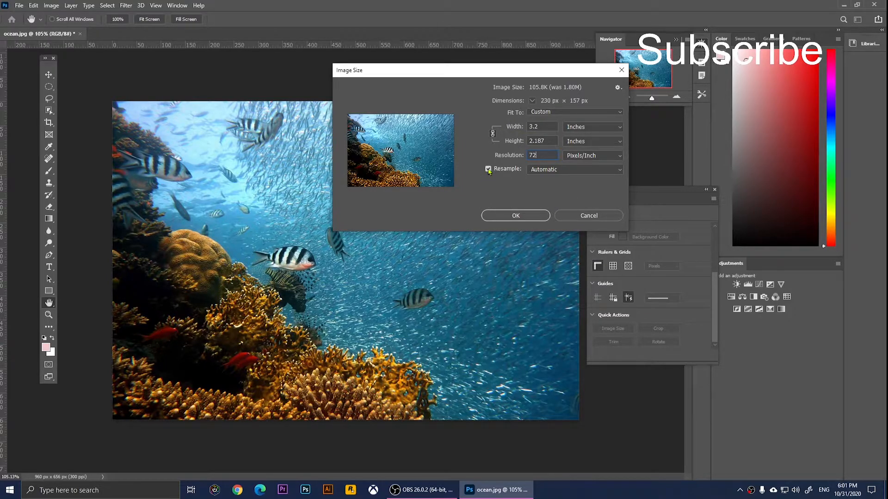
click(488, 168)
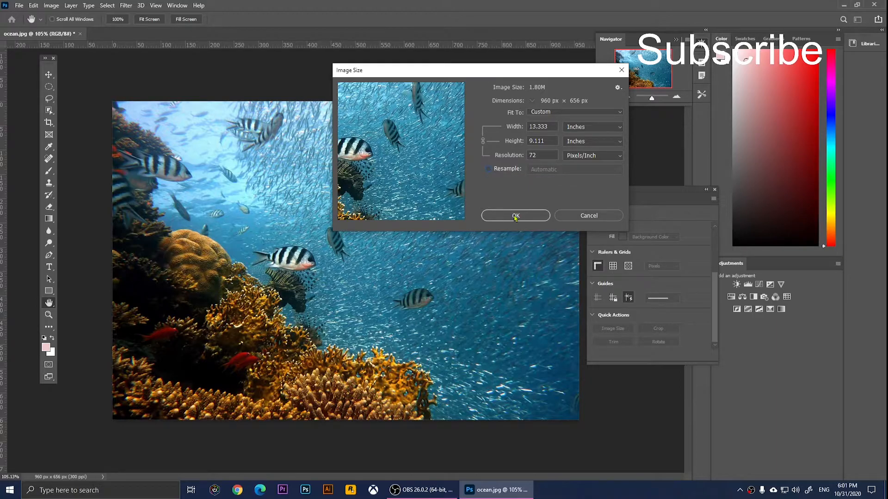
click(515, 216)
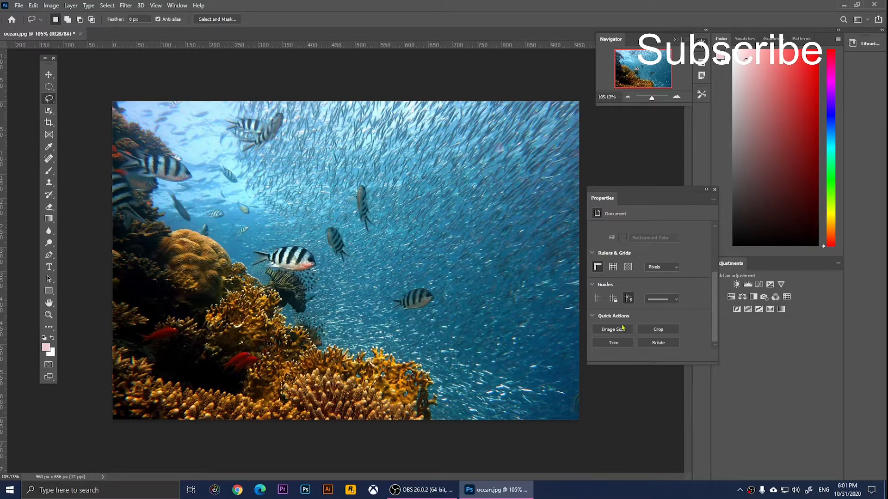
- In Image Size, enter 300 pixels/inch with Resample unticked and apply
click(613, 329)
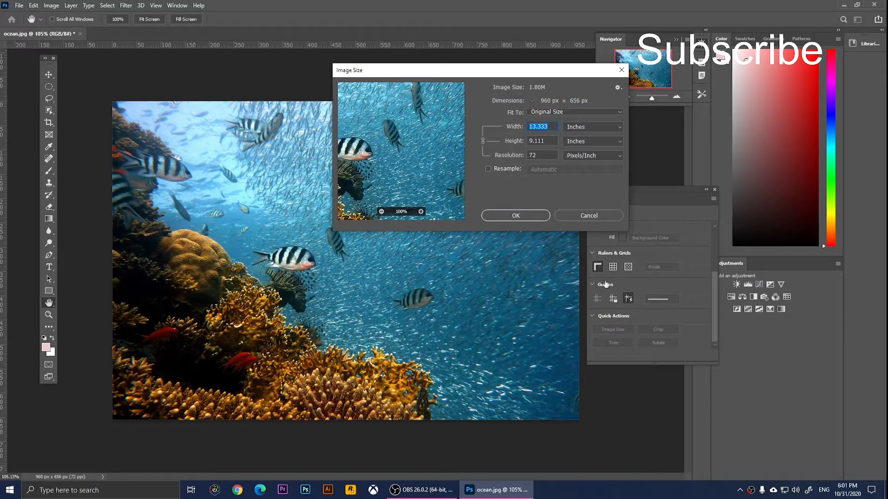
click(487, 169)
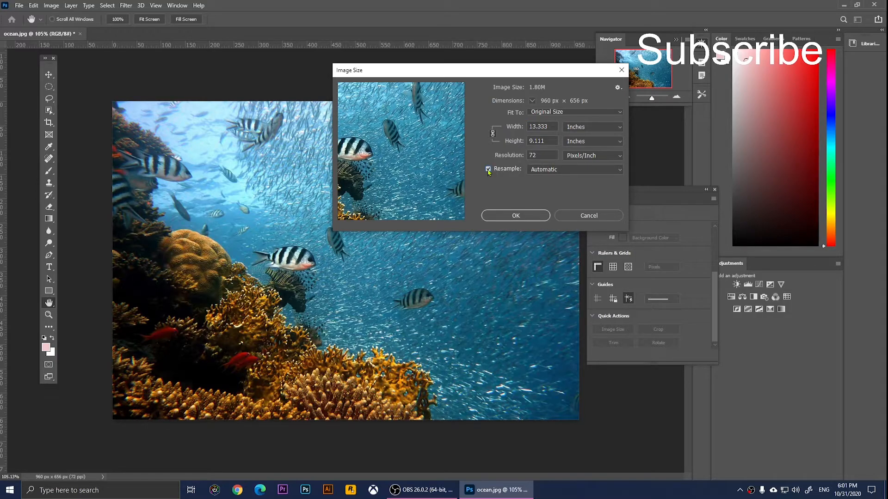
triple_click(535, 156)
text(300)
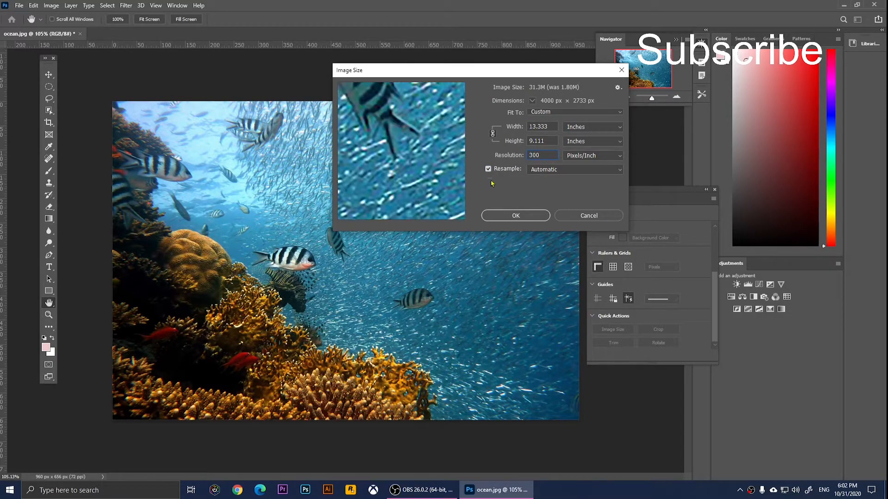
click(487, 168)
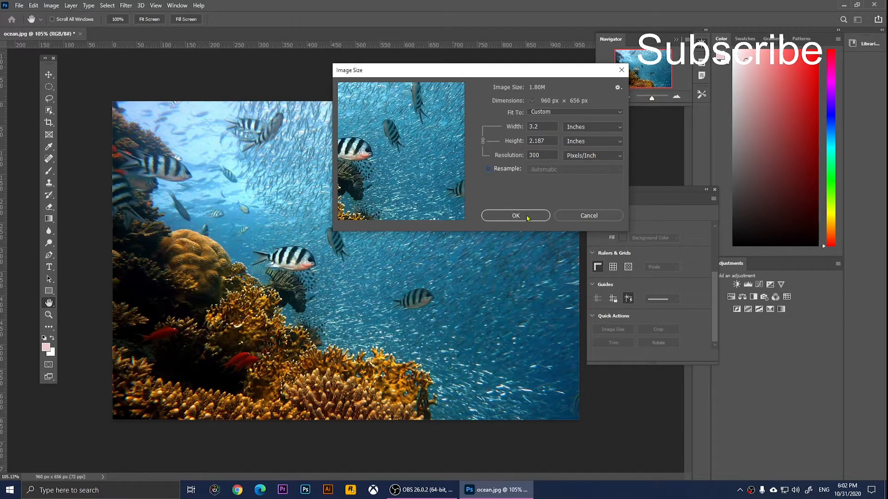
click(515, 215)
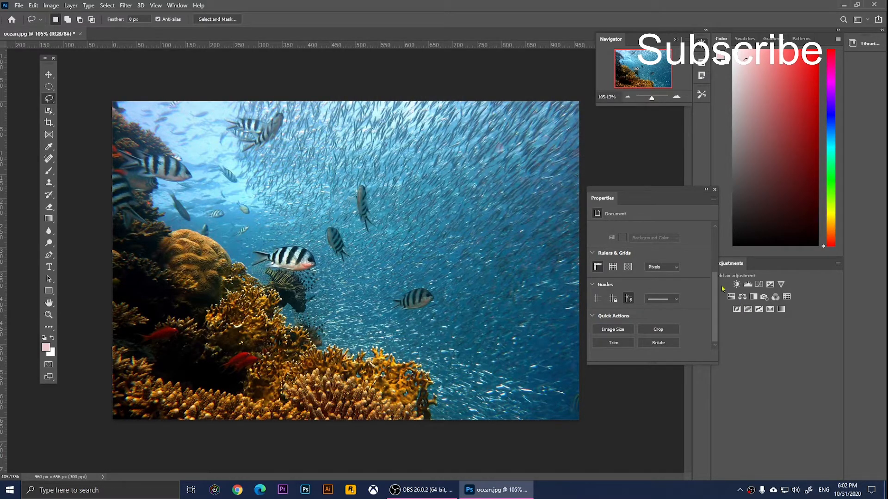
- Click the canvas so Properties shows W 960, H 656 and 300 pixels/inch
click(616, 213)
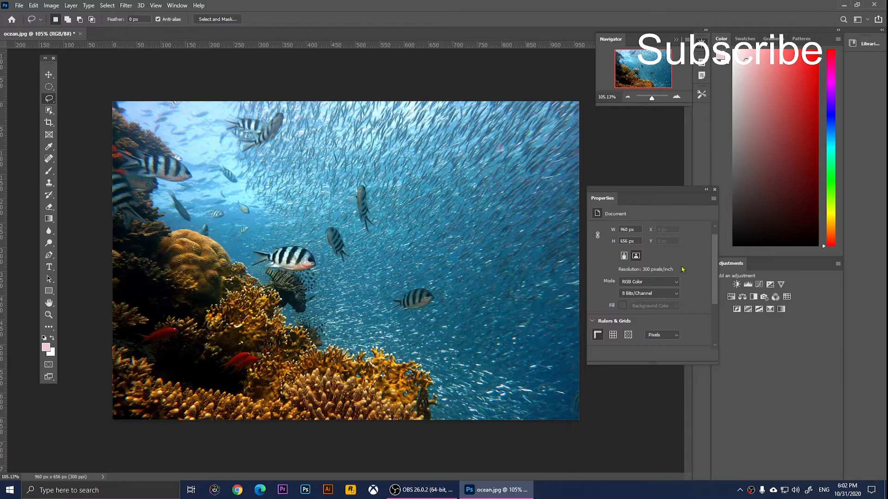
mouse_move(666, 275)
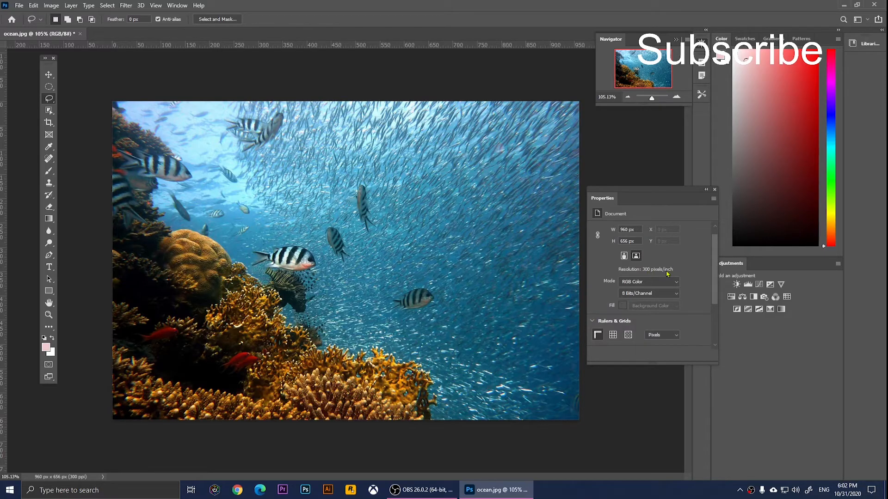
mouse_move(665, 275)
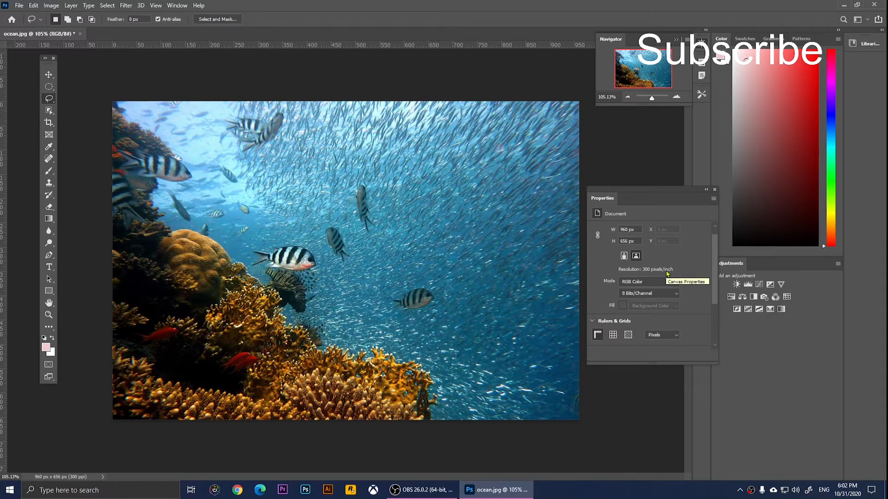